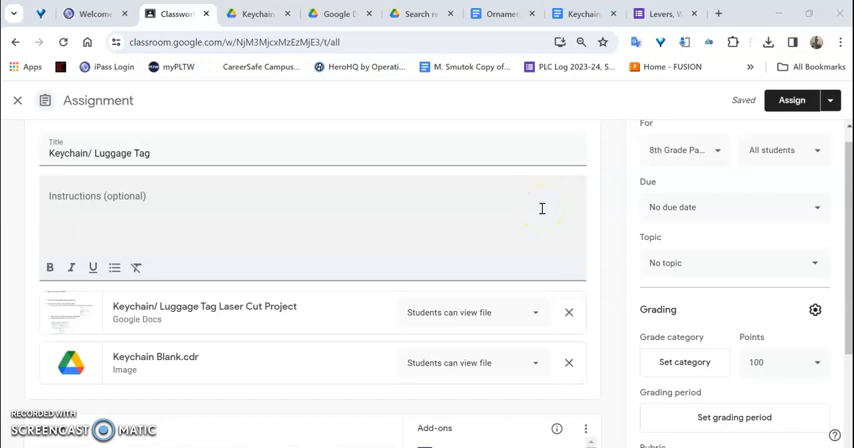
pyautogui.moveTo(345, 294)
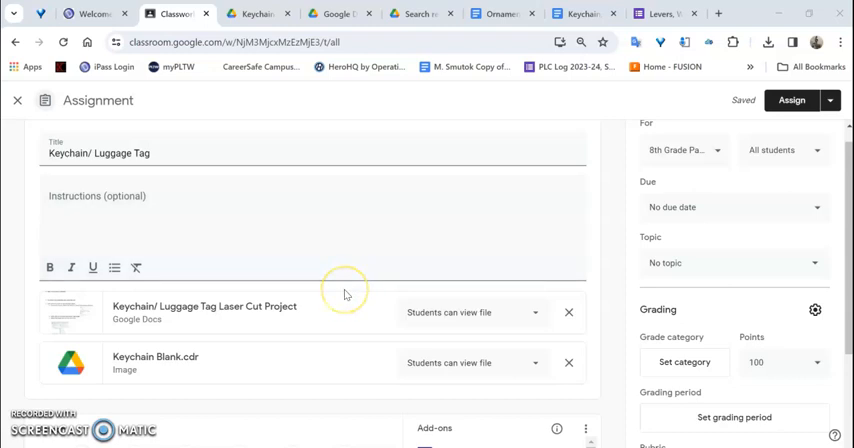
pyautogui.moveTo(345, 294)
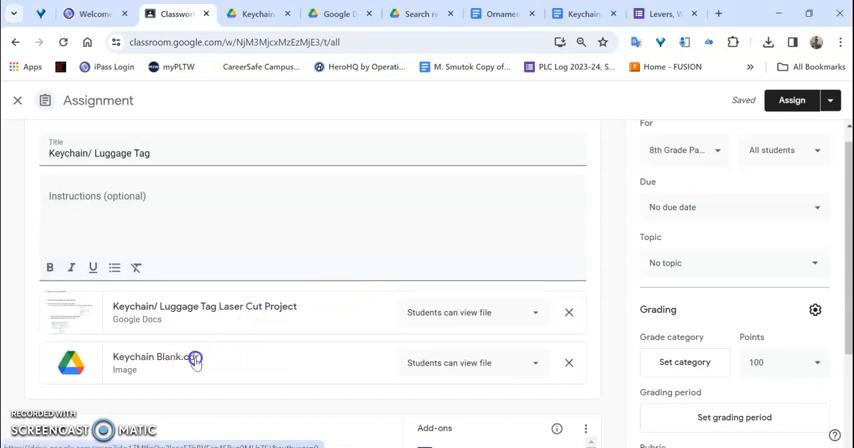
# Preview the Keychain Blank.cdr attachment in Google Classroom and show its extra options menu.
pyautogui.click(155, 362)
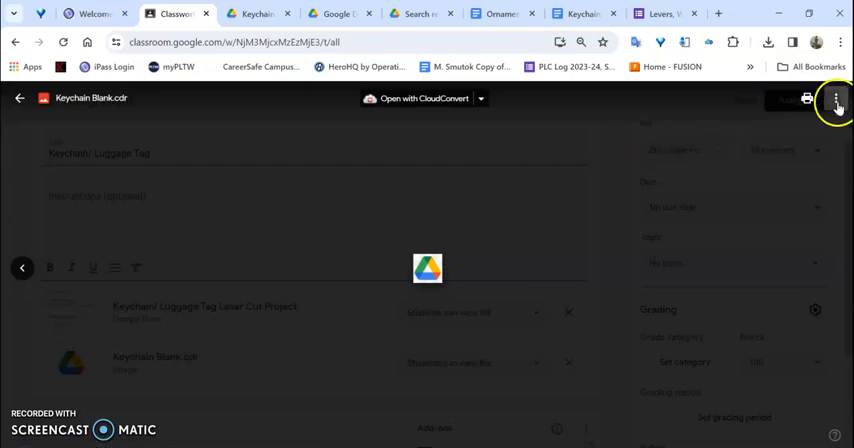
pyautogui.click(836, 98)
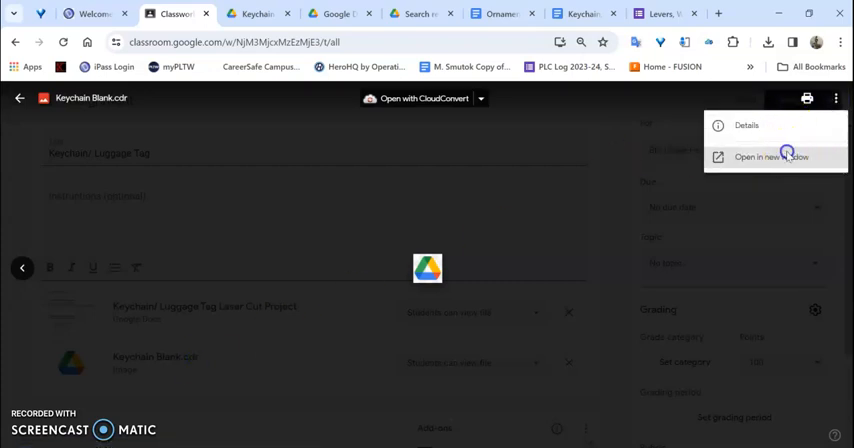
# Download Keychain Blank.cdr from Google Drive, bypassing the virus-scan warning.
pyautogui.click(770, 157)
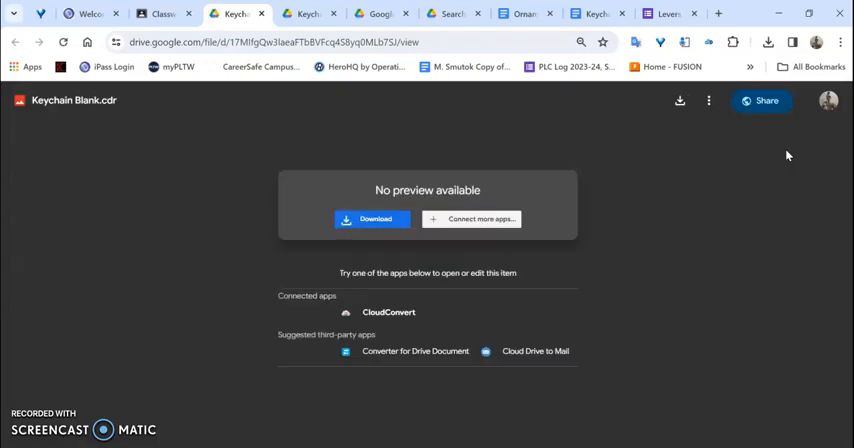
pyautogui.click(372, 218)
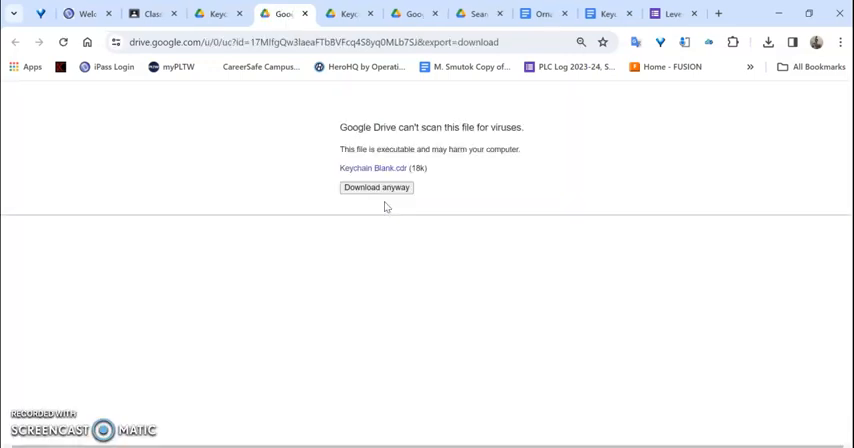
pyautogui.click(376, 187)
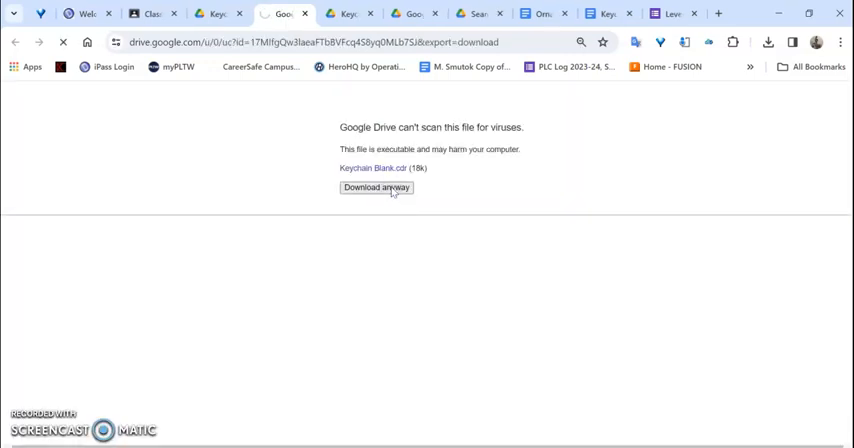
pyautogui.click(375, 187)
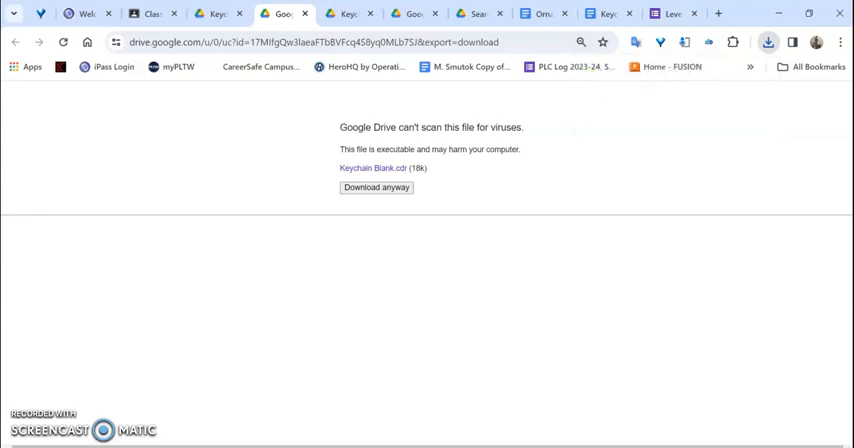
pyautogui.click(375, 187)
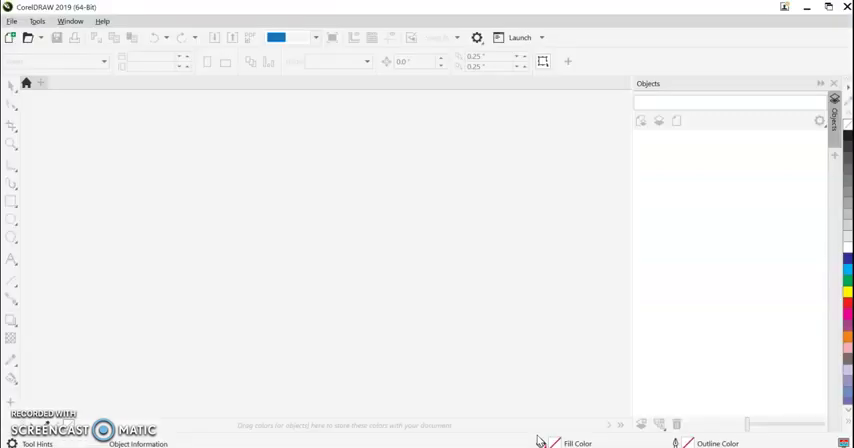
# Open Keychain Blank (2).cdr from the Downloads folder in CorelDRAW.
pyautogui.click(26, 82)
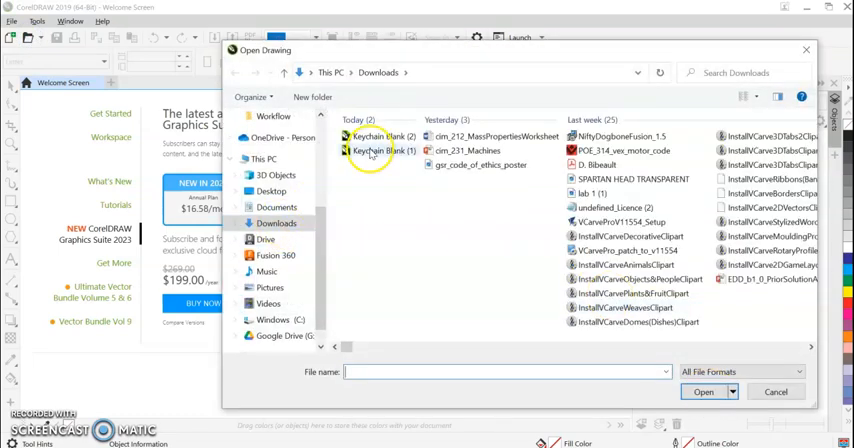
pyautogui.click(775, 391)
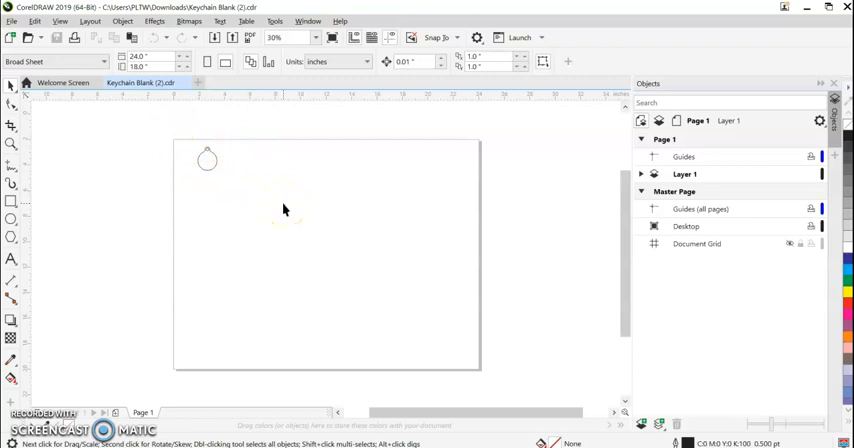
# Import 'New Stem Logo no background' from Pictures onto the keychain page.
pyautogui.rightClick(284, 209)
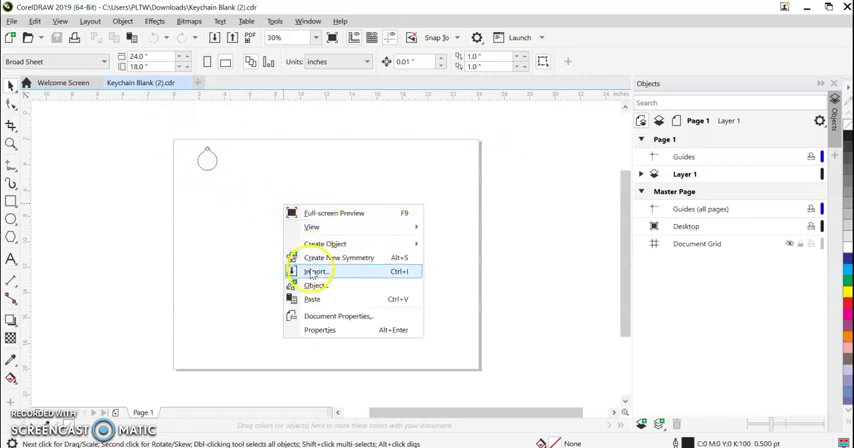
pyautogui.click(316, 272)
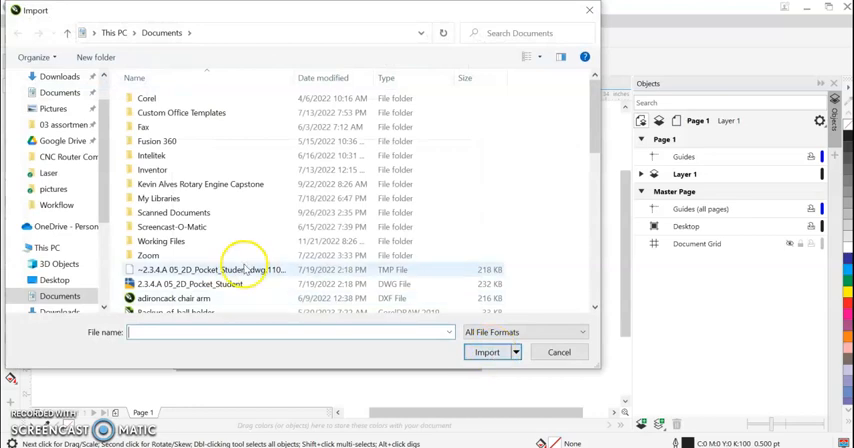
pyautogui.scroll(-3)
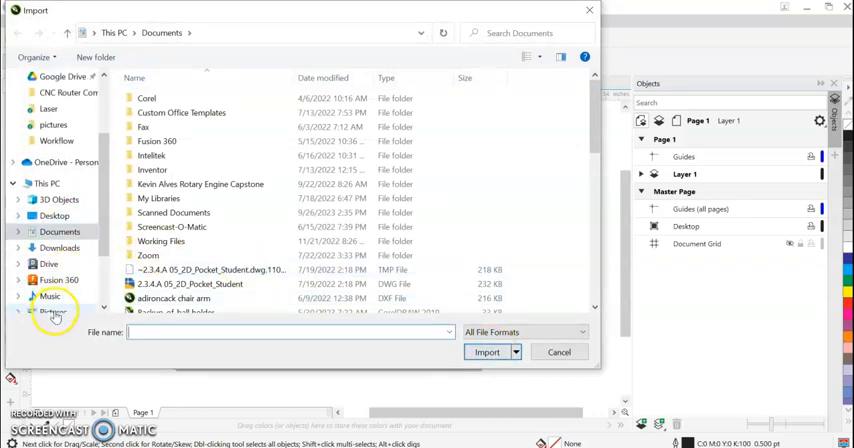
pyautogui.click(53, 296)
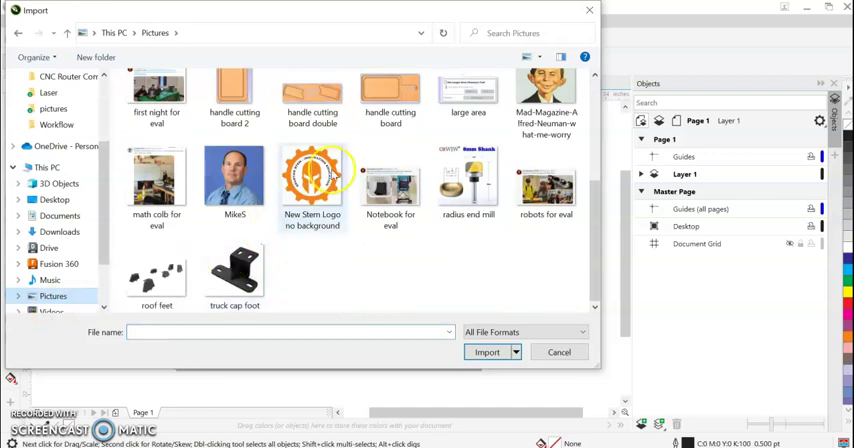
pyautogui.click(487, 352)
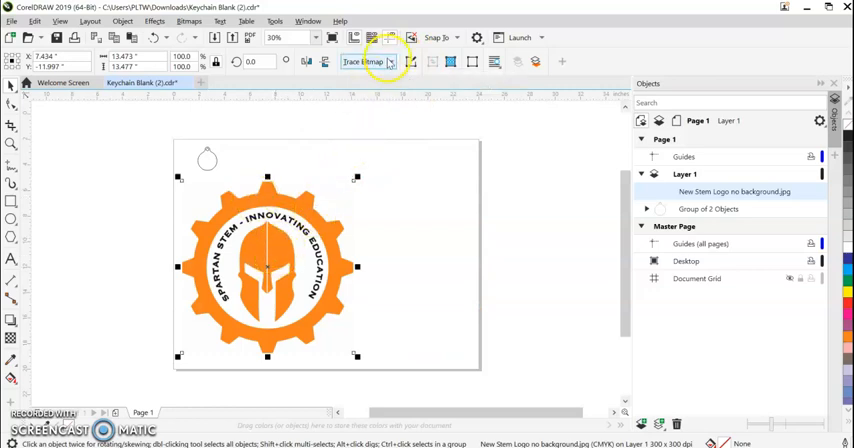
# Outline-trace the logo as clipart with detail 92 and background color removed.
pyautogui.click(389, 33)
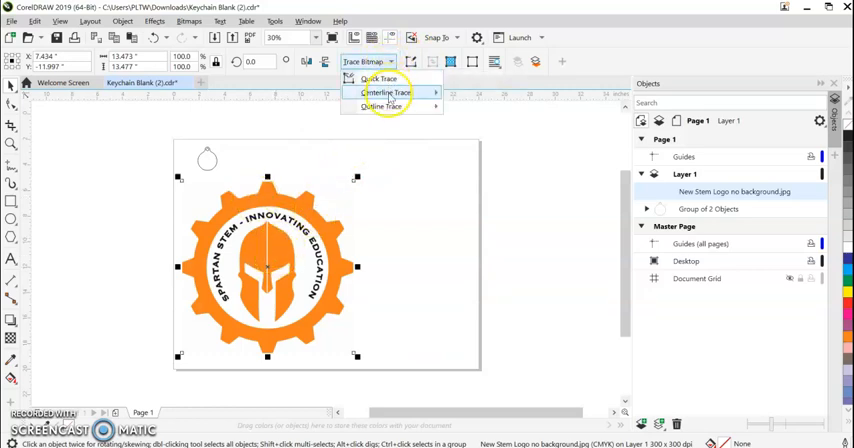
pyautogui.click(383, 106)
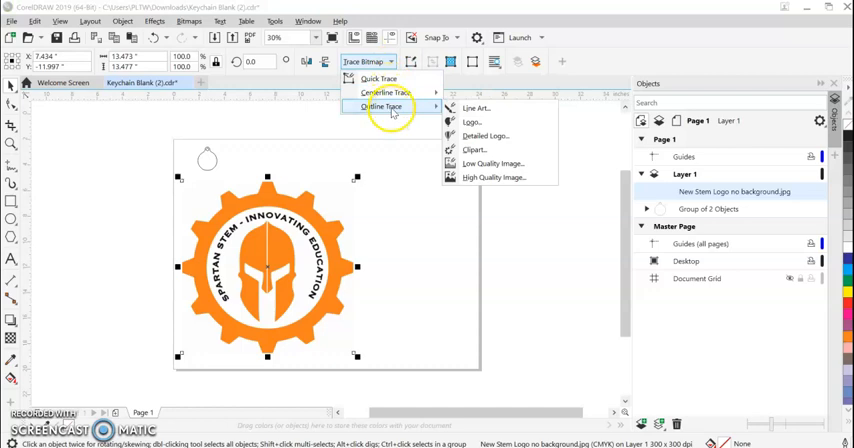
pyautogui.moveTo(474, 149)
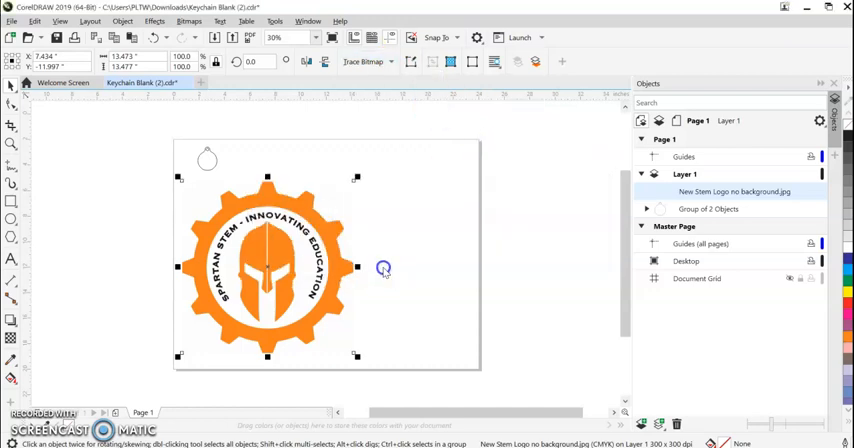
pyautogui.click(362, 33)
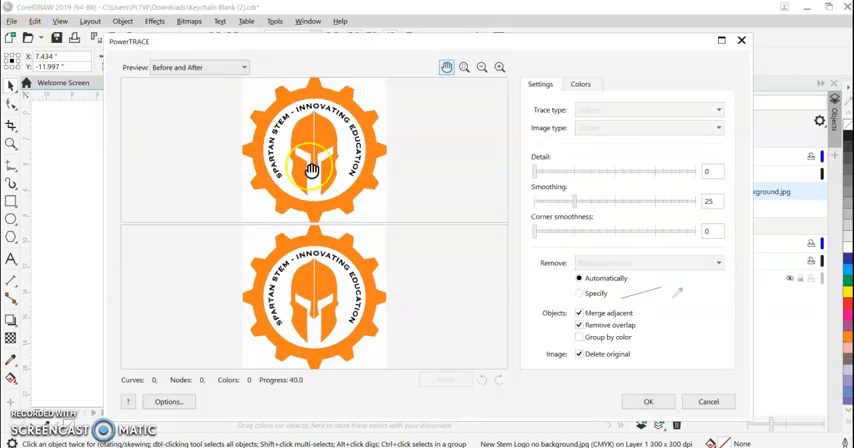
pyautogui.moveTo(535, 171); pyautogui.dragTo(615, 171)
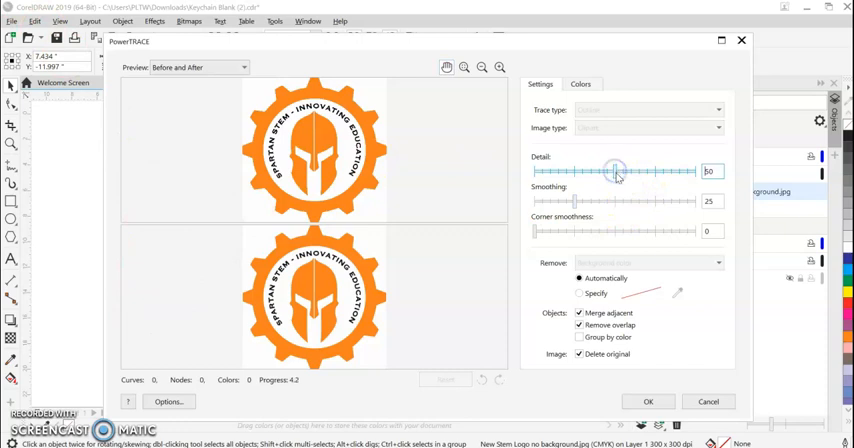
pyautogui.click(648, 110)
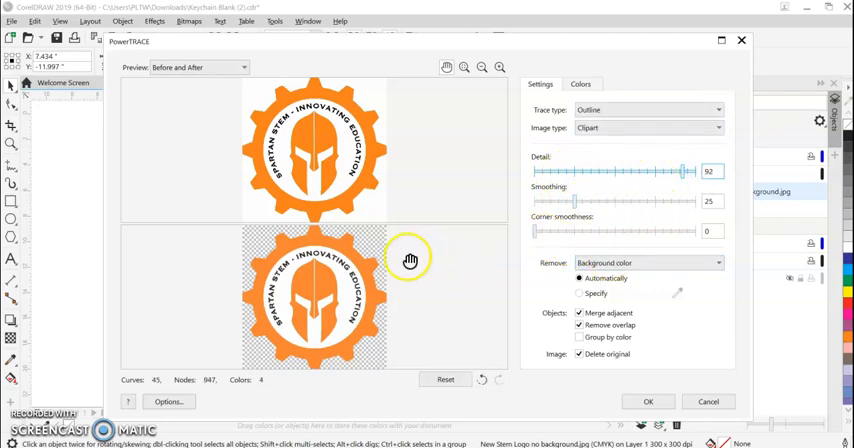
pyautogui.moveTo(330, 275)
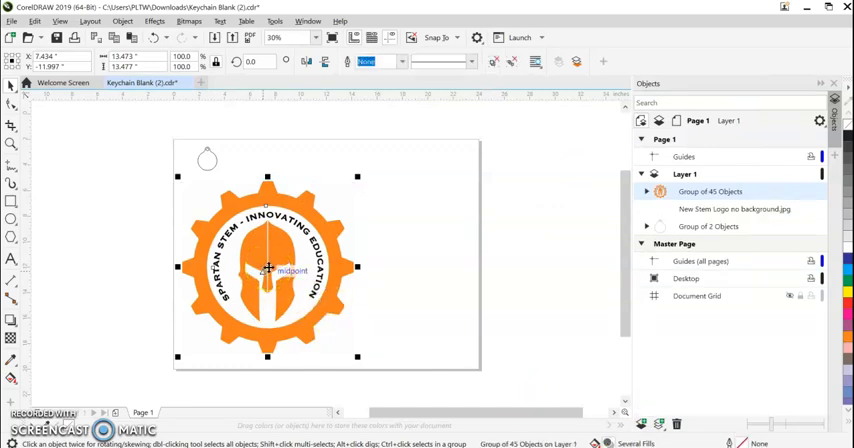
# Delete the original bitmap and scale the traced logo group to about one inch.
pyautogui.moveTo(268, 265); pyautogui.dragTo(478, 265)
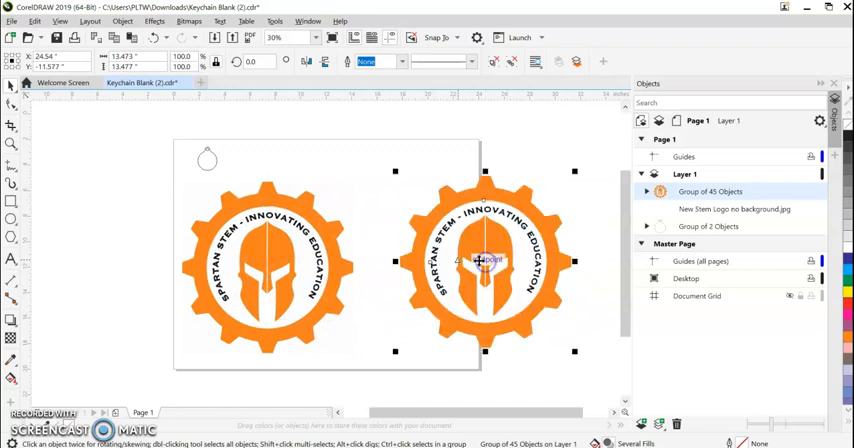
pyautogui.click(267, 263)
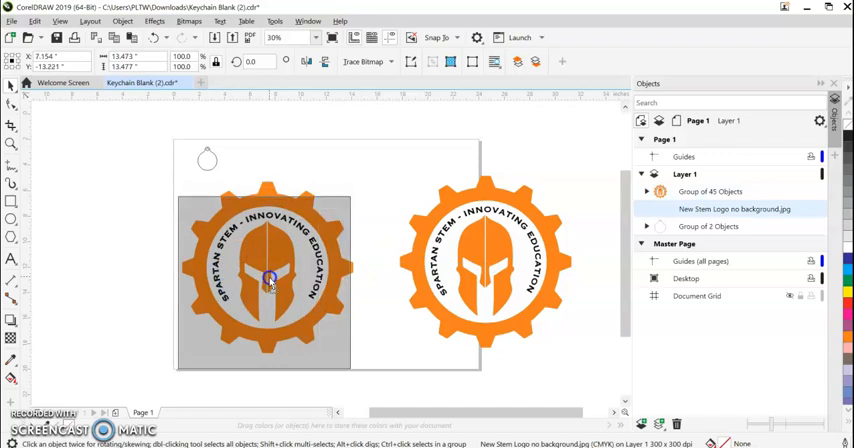
pyautogui.click(270, 280)
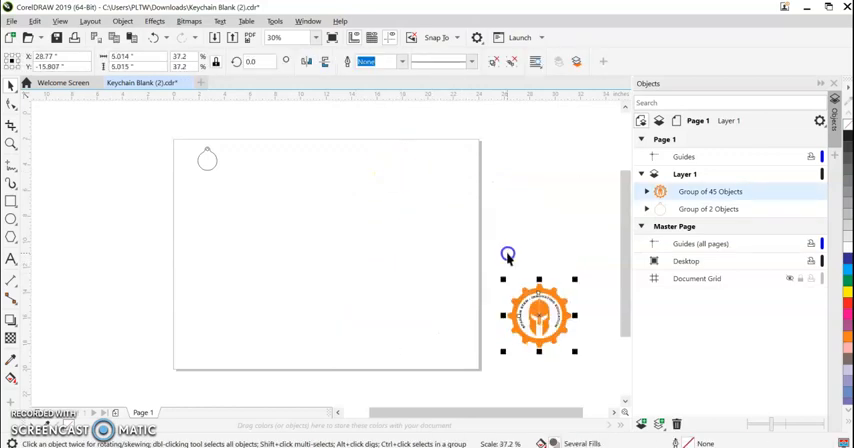
pyautogui.moveTo(540, 315); pyautogui.dragTo(228, 207)
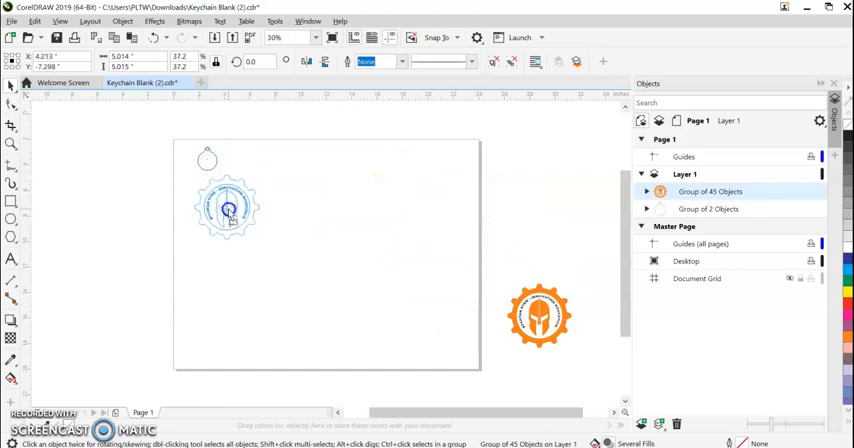
pyautogui.moveTo(540, 315); pyautogui.dragTo(225, 208)
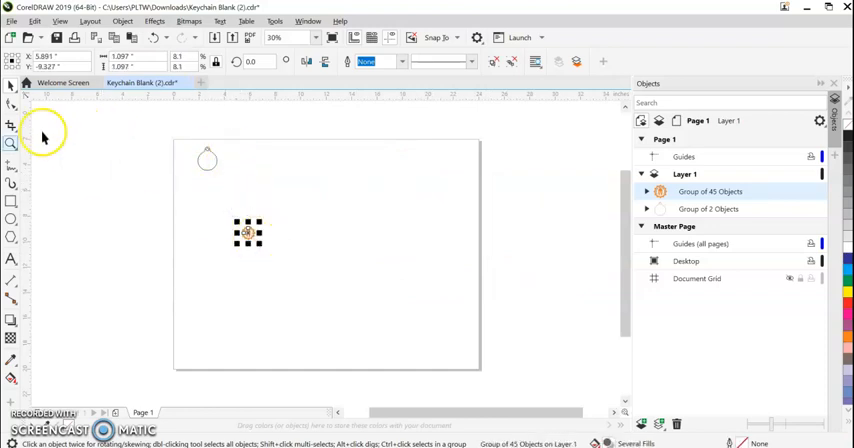
# Zoom in on the tag and center the traced logo inside the round tag.
pyautogui.click(11, 144)
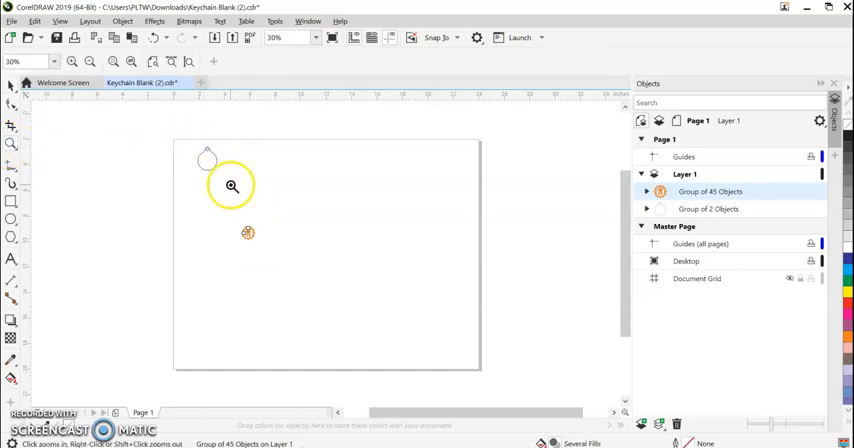
pyautogui.click(231, 186)
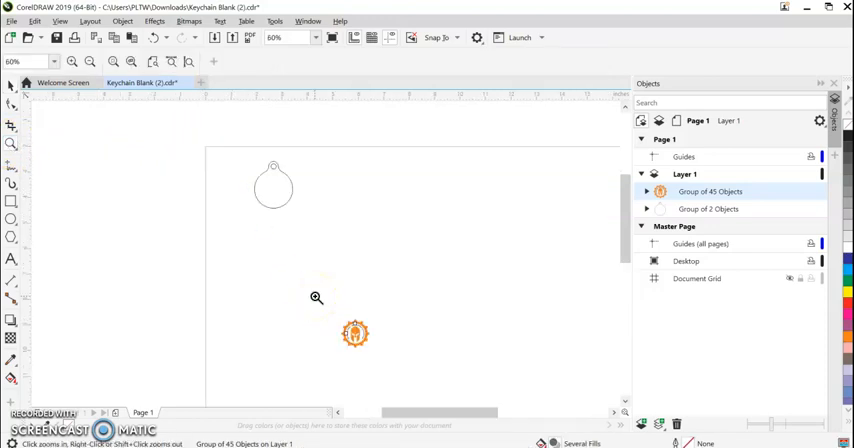
pyautogui.click(355, 333)
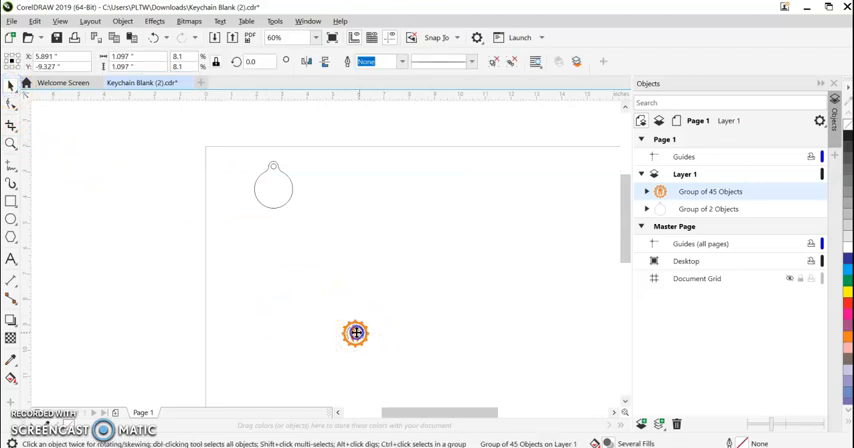
pyautogui.moveTo(356, 333); pyautogui.dragTo(273, 187)
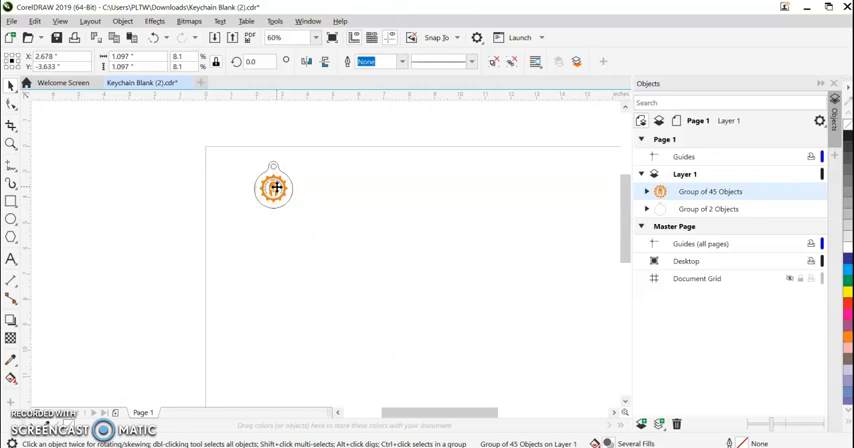
pyautogui.click(273, 188)
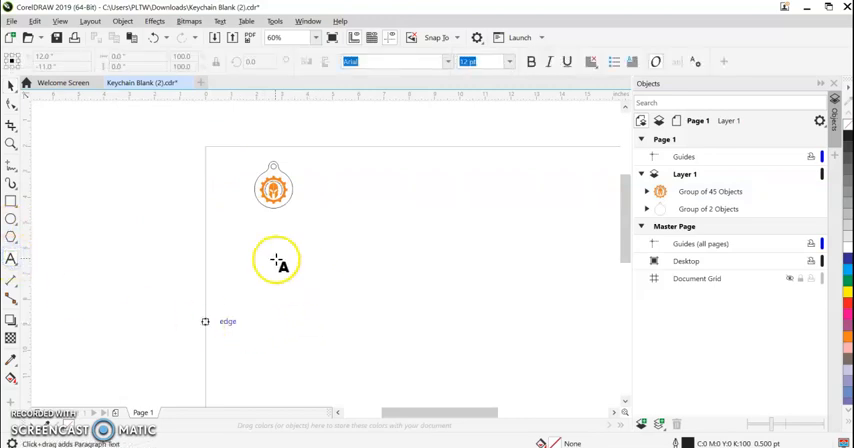
# Add a small name label in the Alex Murphy Solid font inside the tag.
pyautogui.click(275, 258)
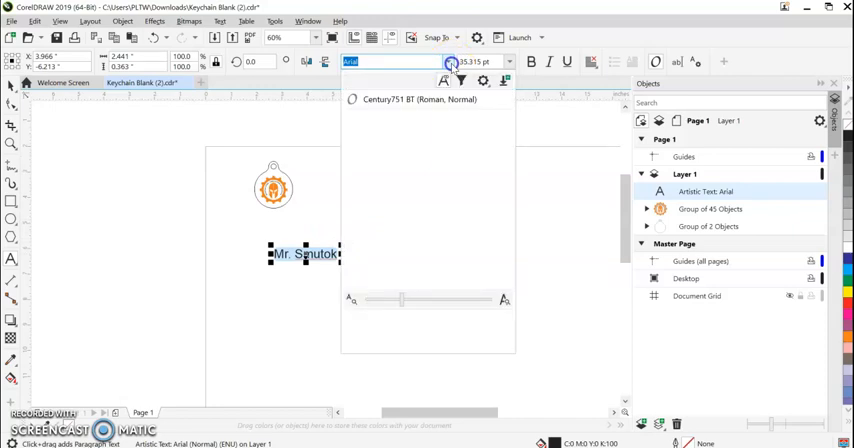
pyautogui.click(404, 153)
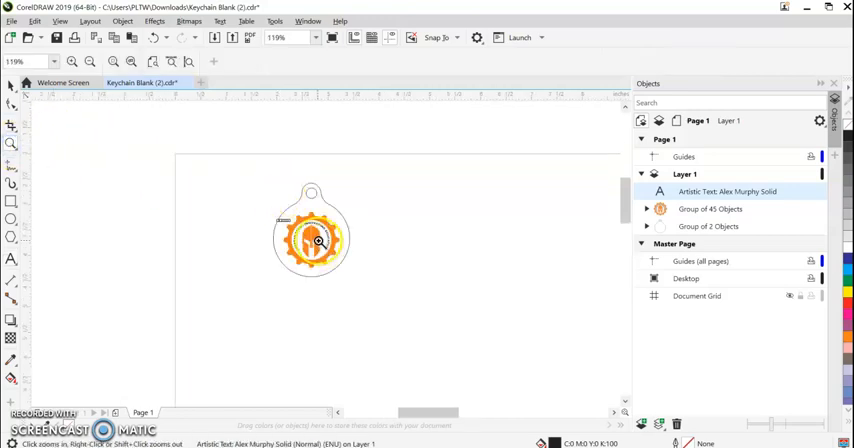
# Drag the name label above the gear logo, below the keyring hole.
pyautogui.click(317, 240)
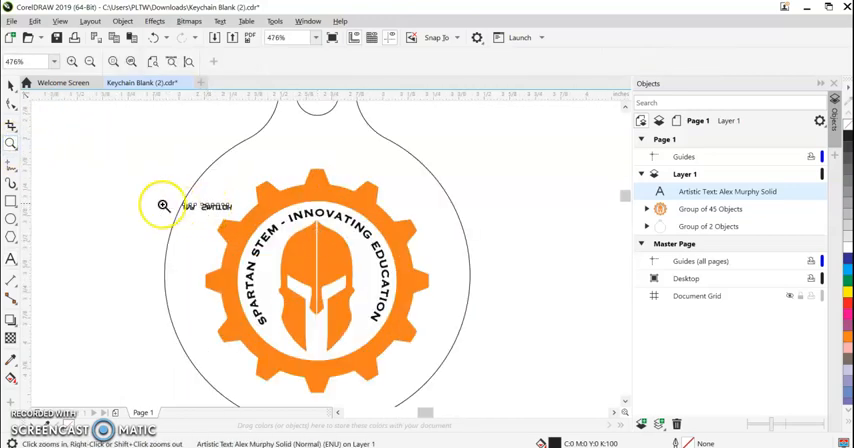
pyautogui.click(205, 207)
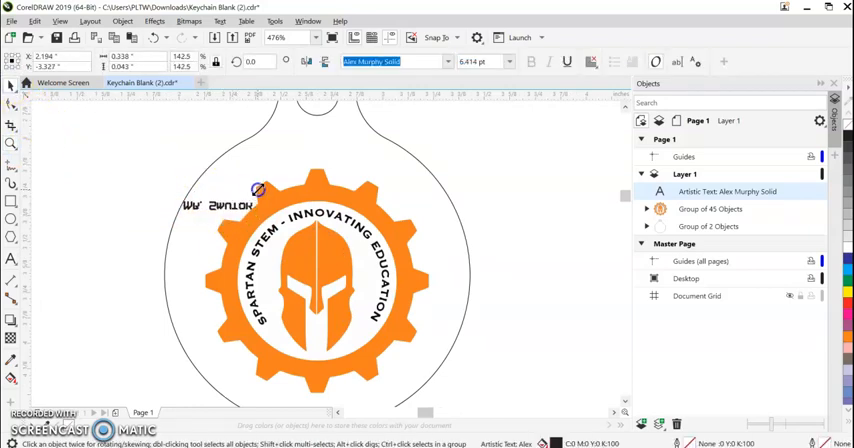
pyautogui.click(220, 205)
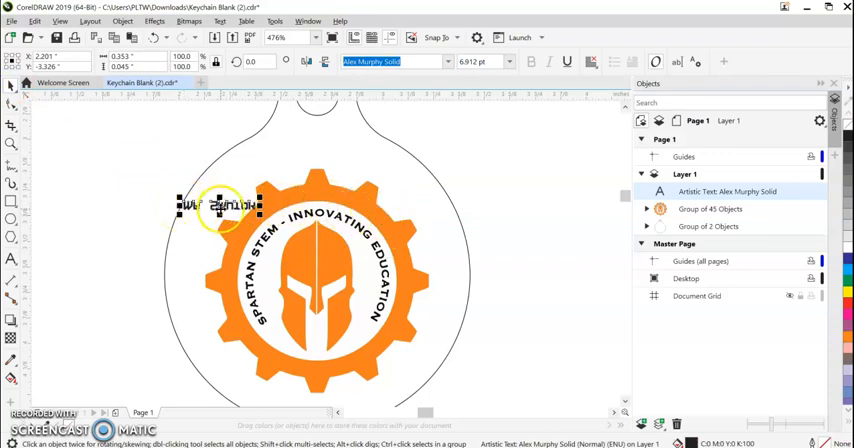
pyautogui.moveTo(220, 205); pyautogui.dragTo(318, 145)
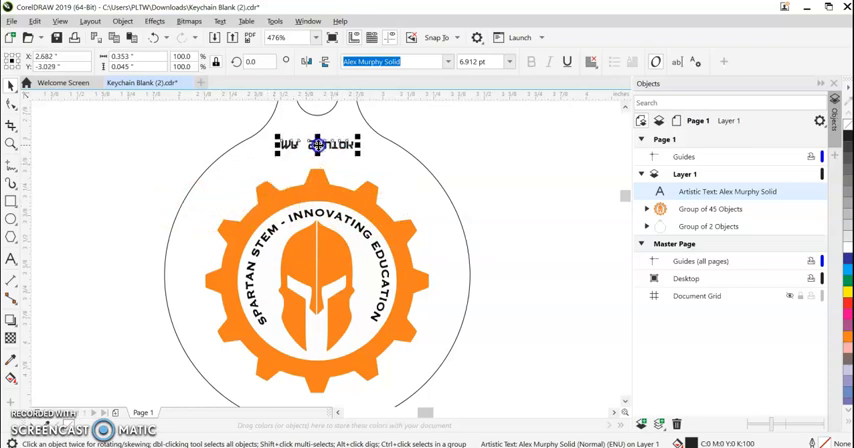